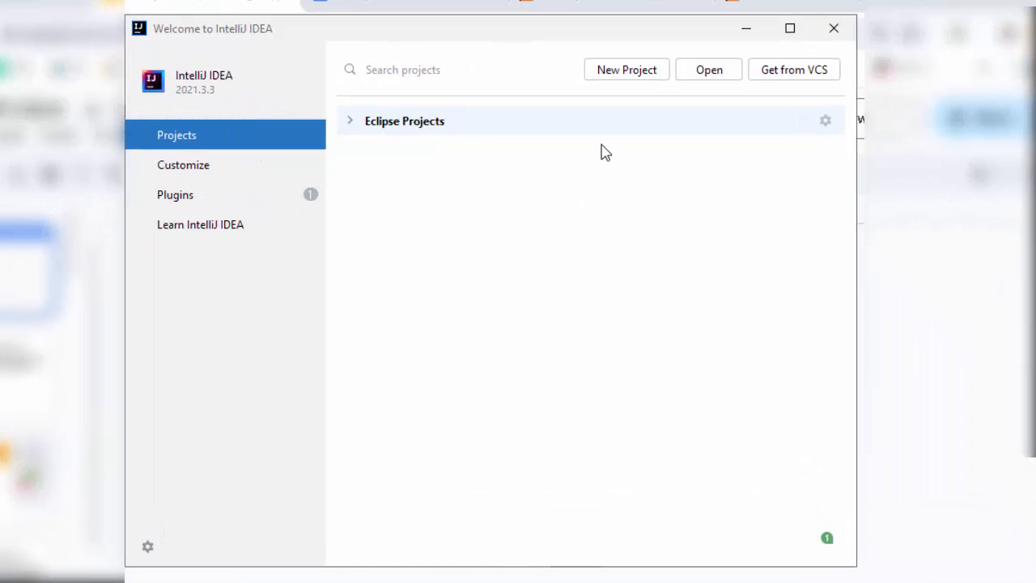
mouse_move(631, 81)
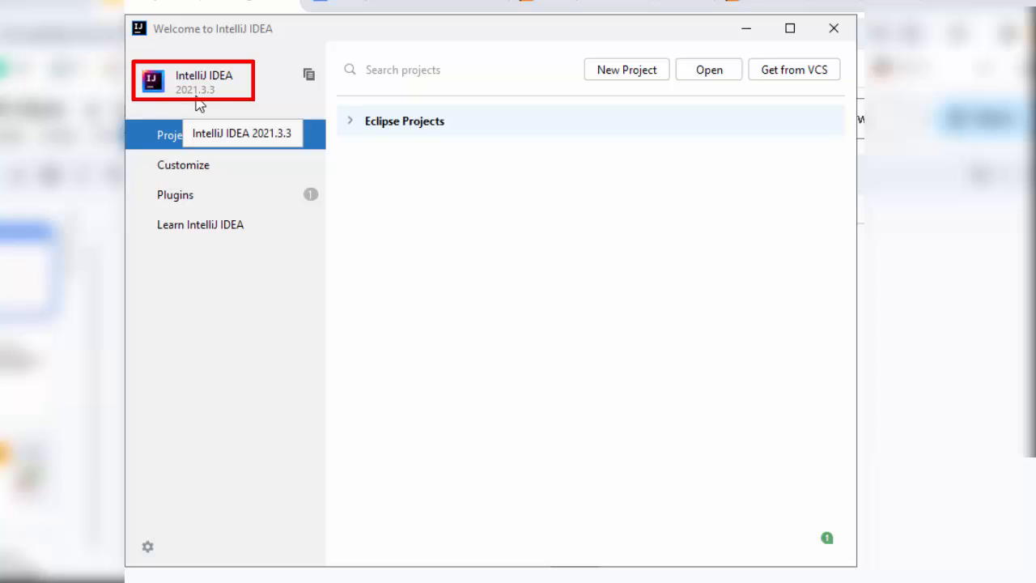
mouse_move(263, 114)
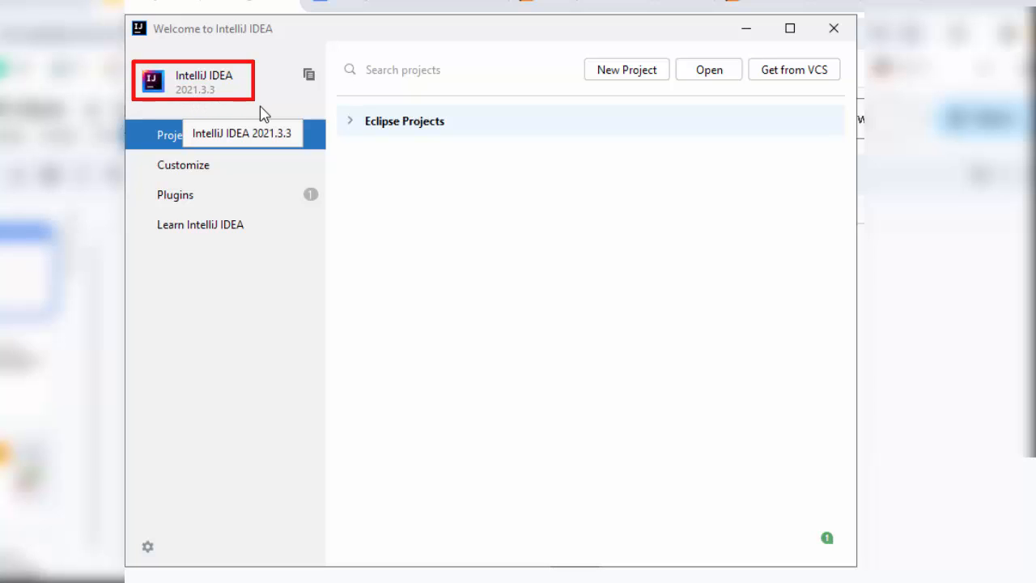
mouse_move(466, 242)
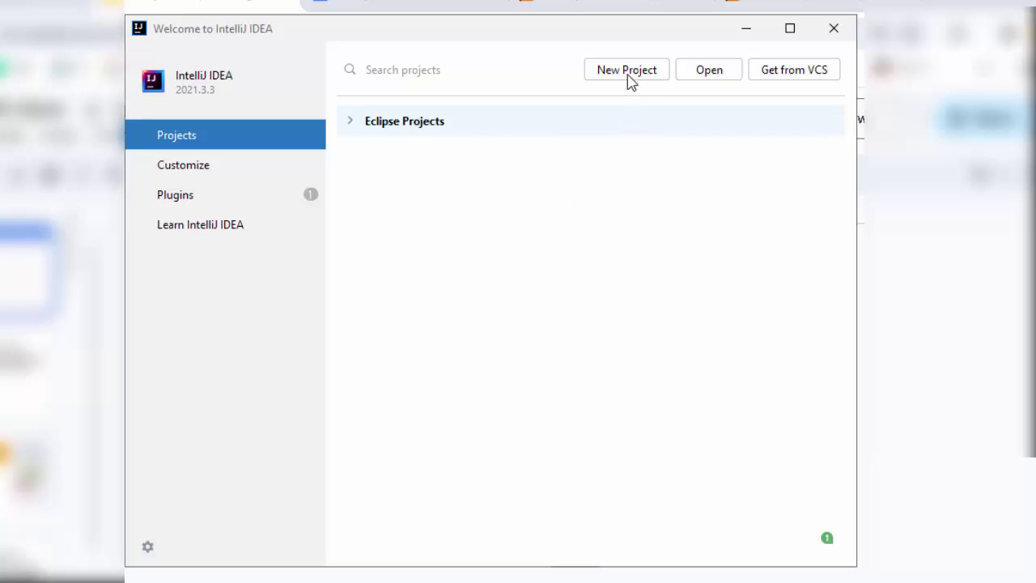
Start a new Java project keeping the 1.8 Oracle OpenJDK as project SDK
left_click(627, 70)
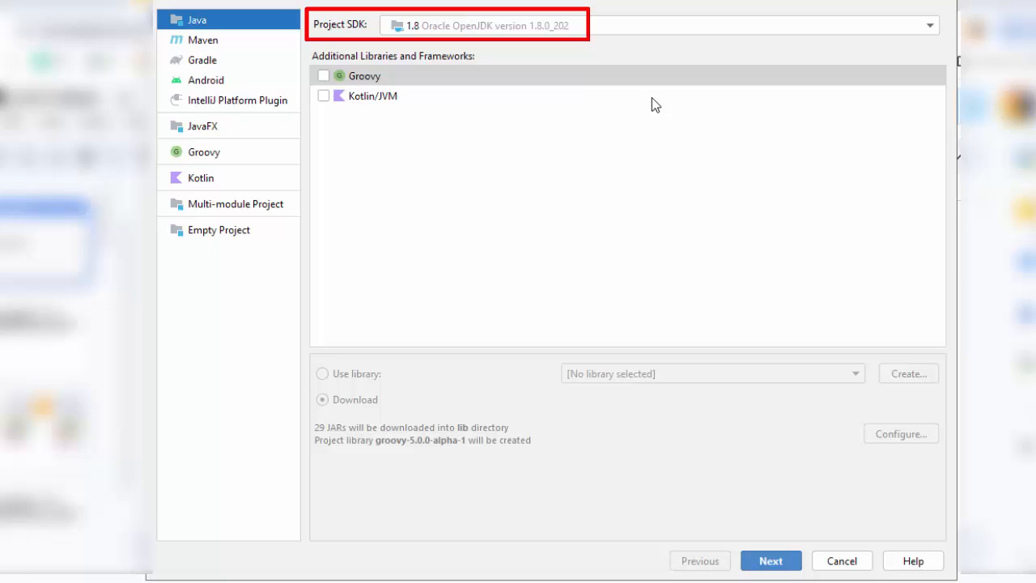
mouse_move(667, 36)
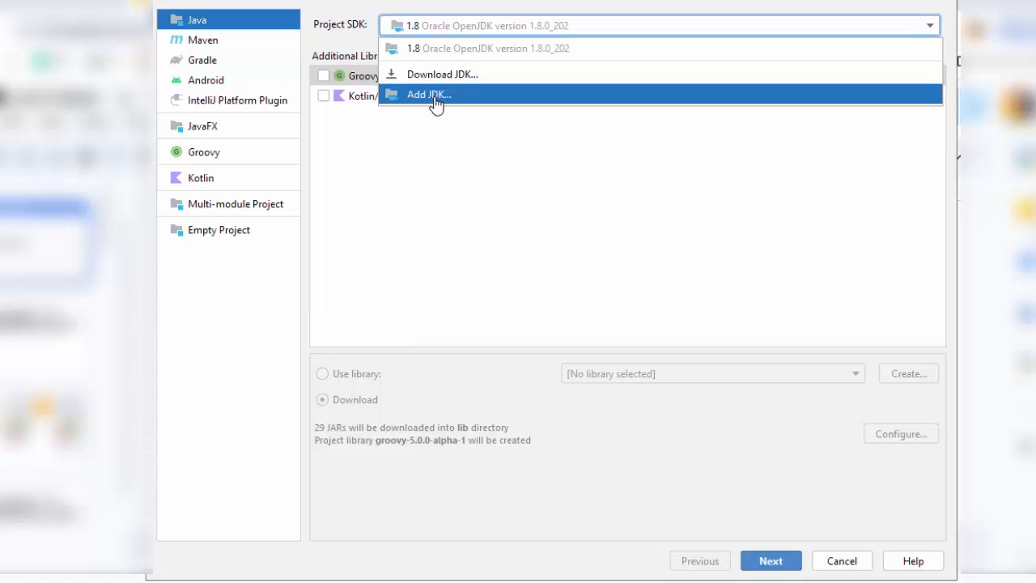
mouse_move(450, 90)
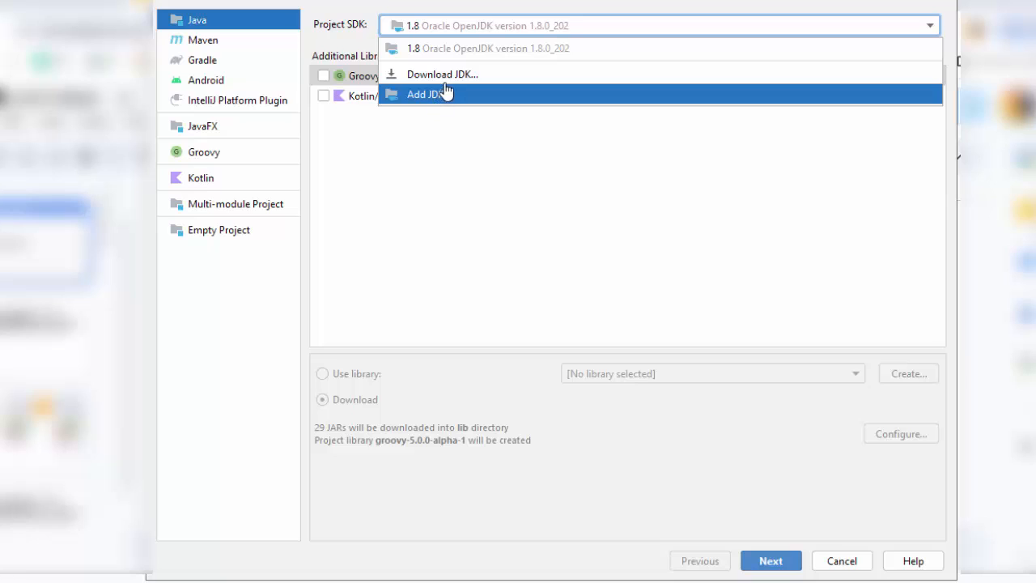
mouse_move(455, 74)
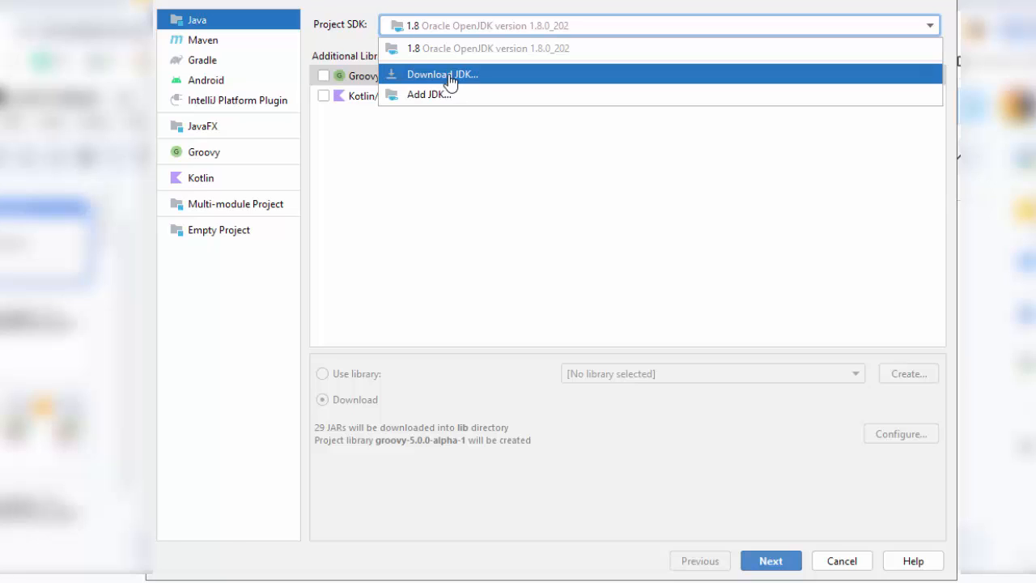
mouse_move(574, 186)
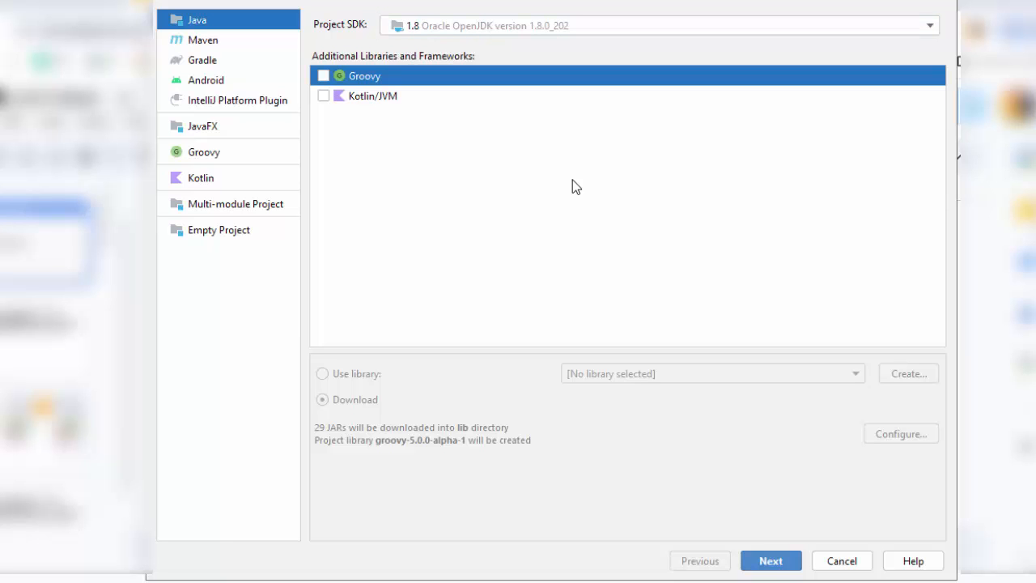
Enable 'Create project from template' with the Command Line App template selected
left_click(767, 561)
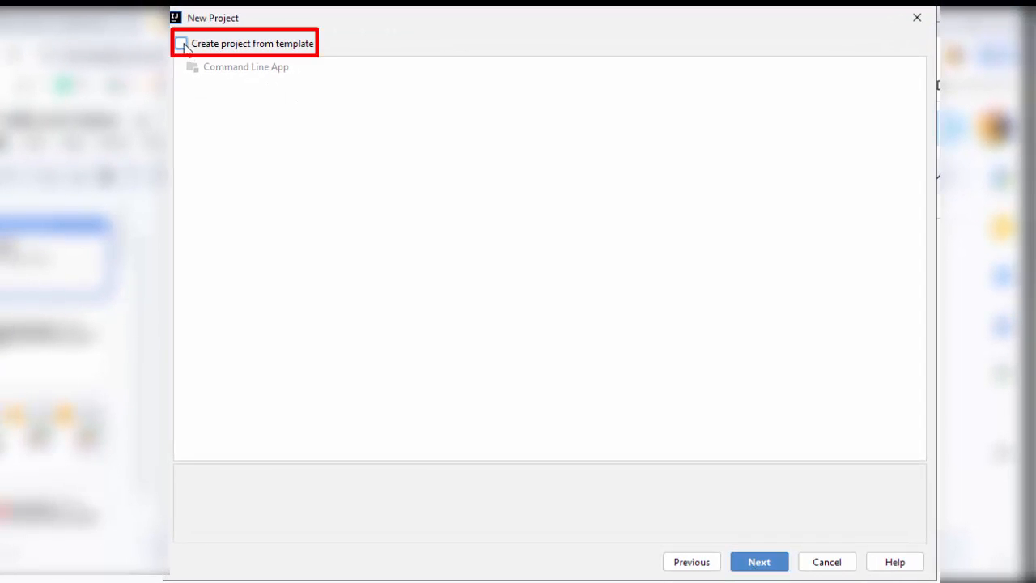
left_click(181, 44)
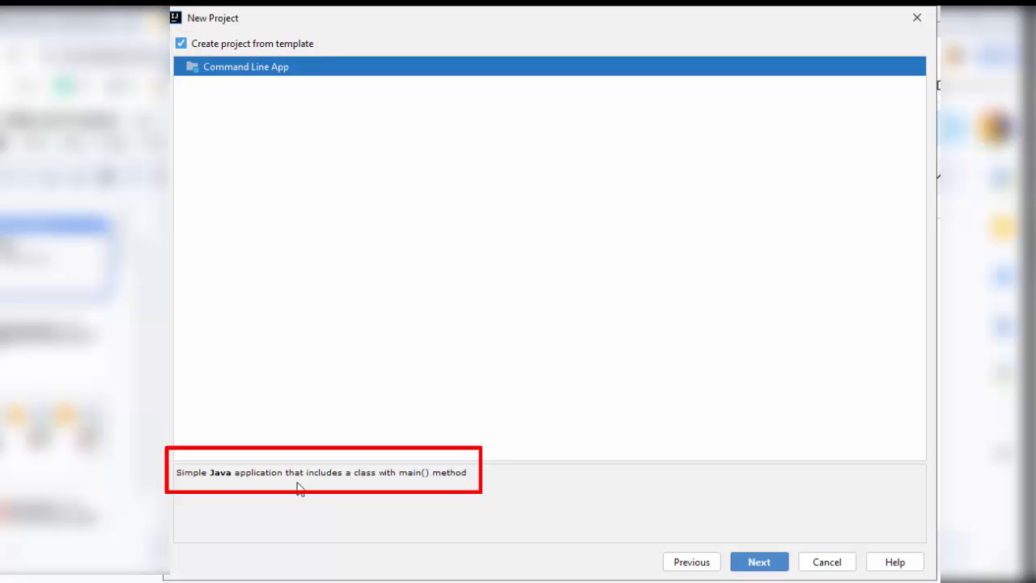
mouse_move(445, 481)
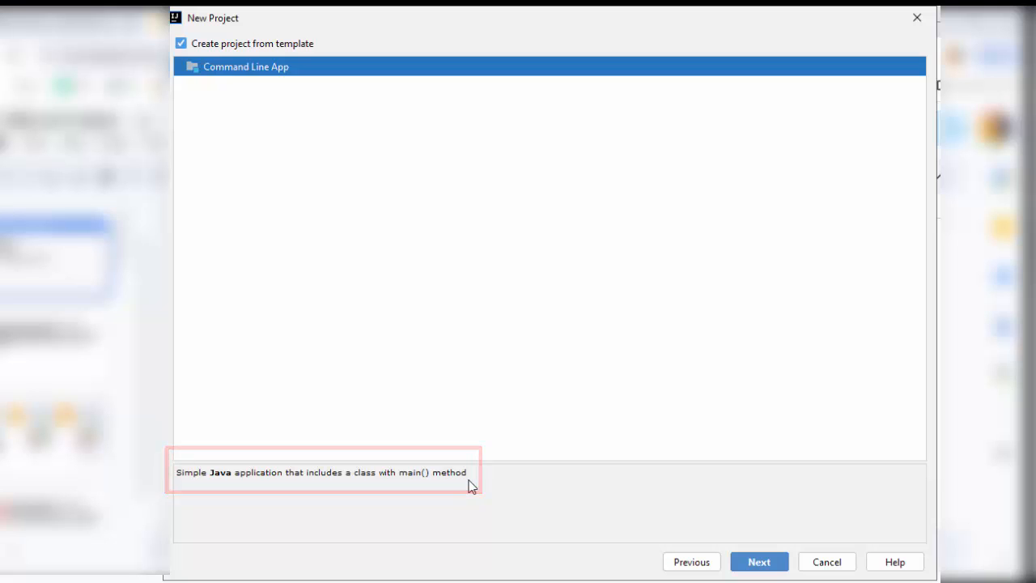
mouse_move(473, 487)
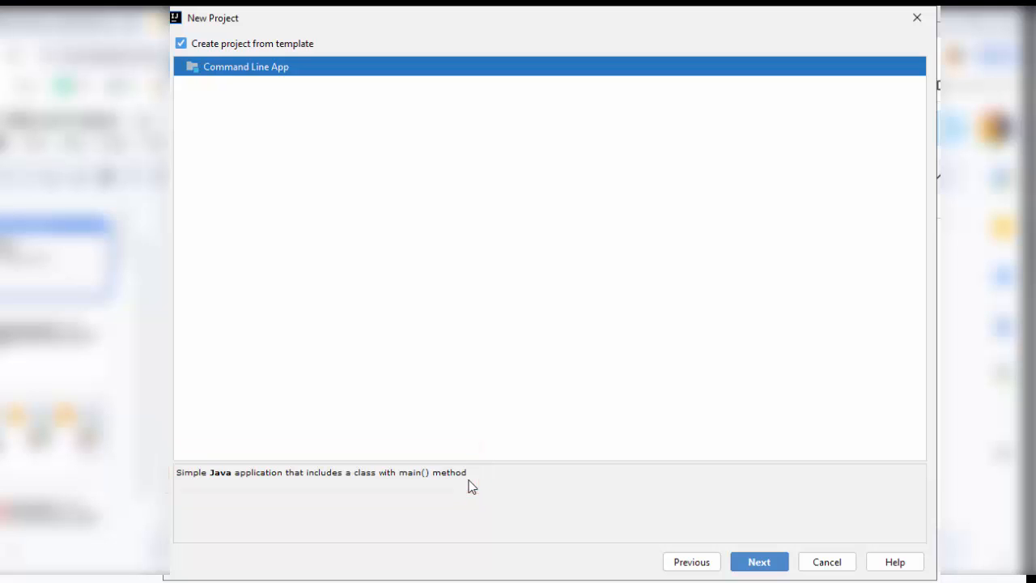
mouse_move(184, 45)
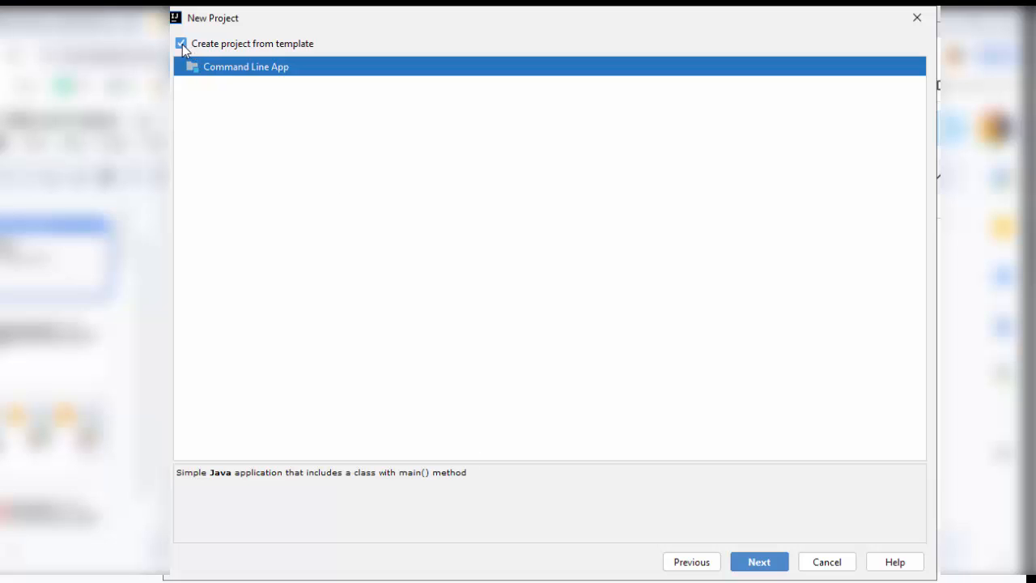
left_click(181, 43)
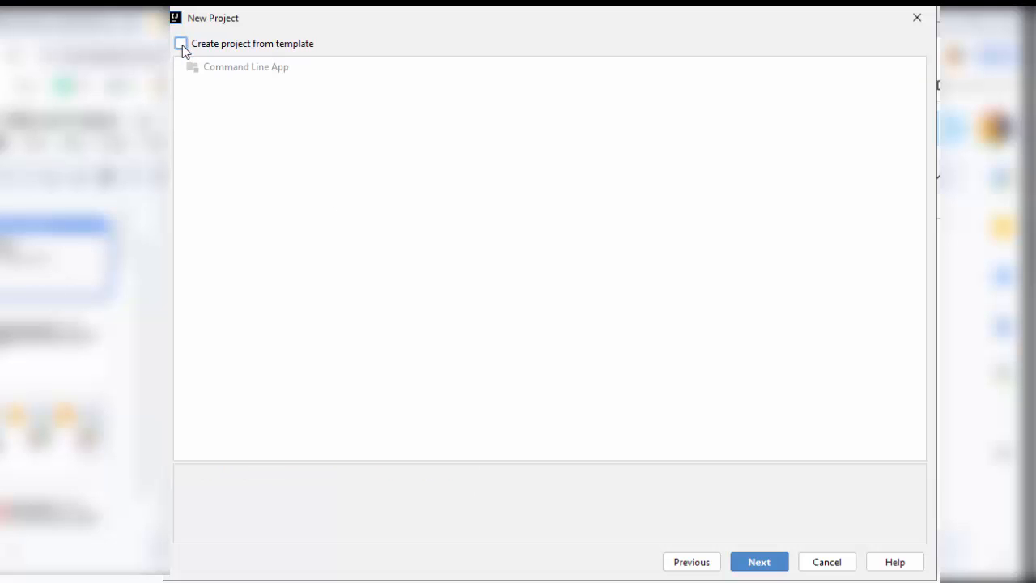
left_click(182, 43)
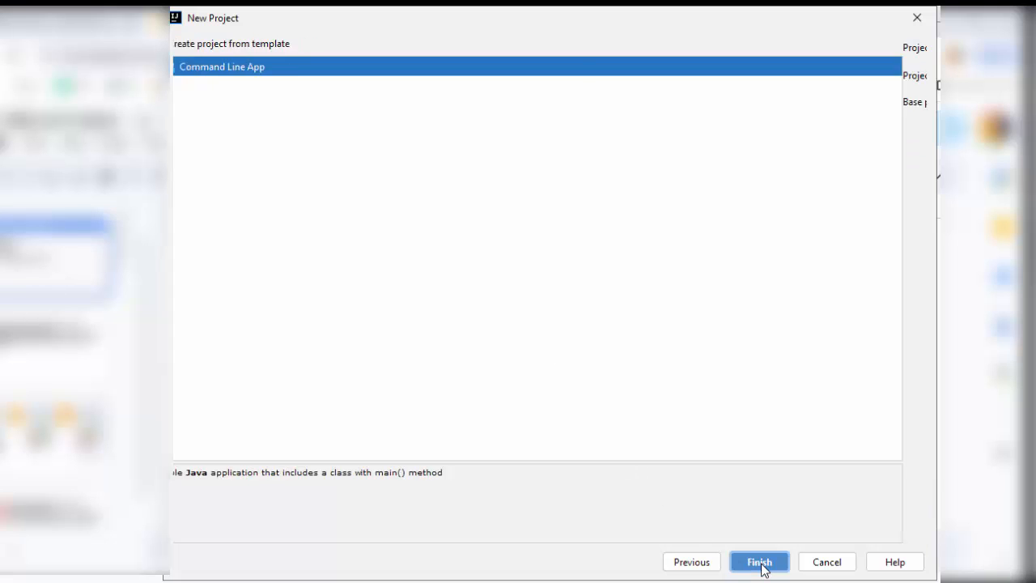
Name the project test-project-1 and finish so its Main class opens
left_click(761, 562)
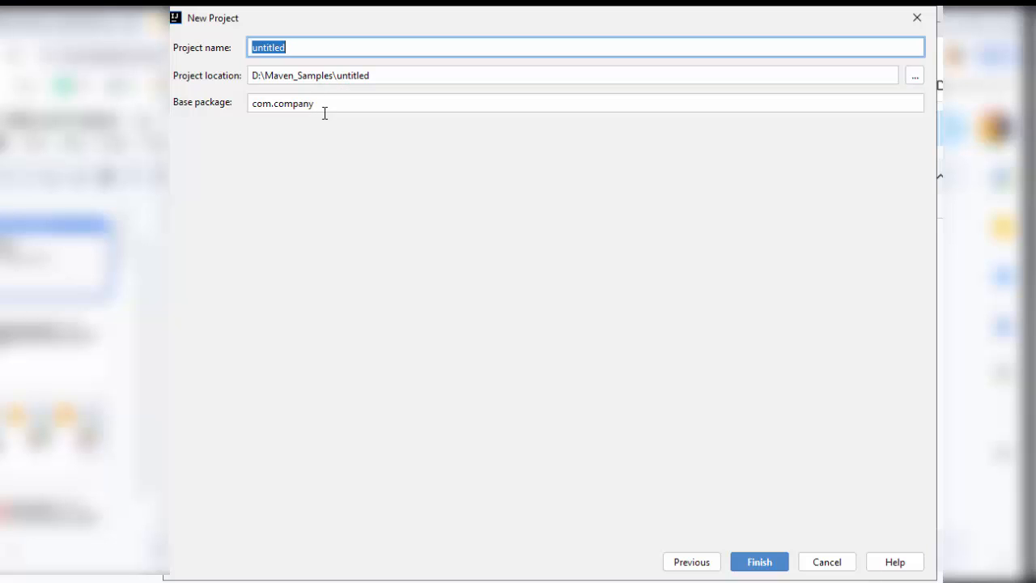
mouse_move(306, 73)
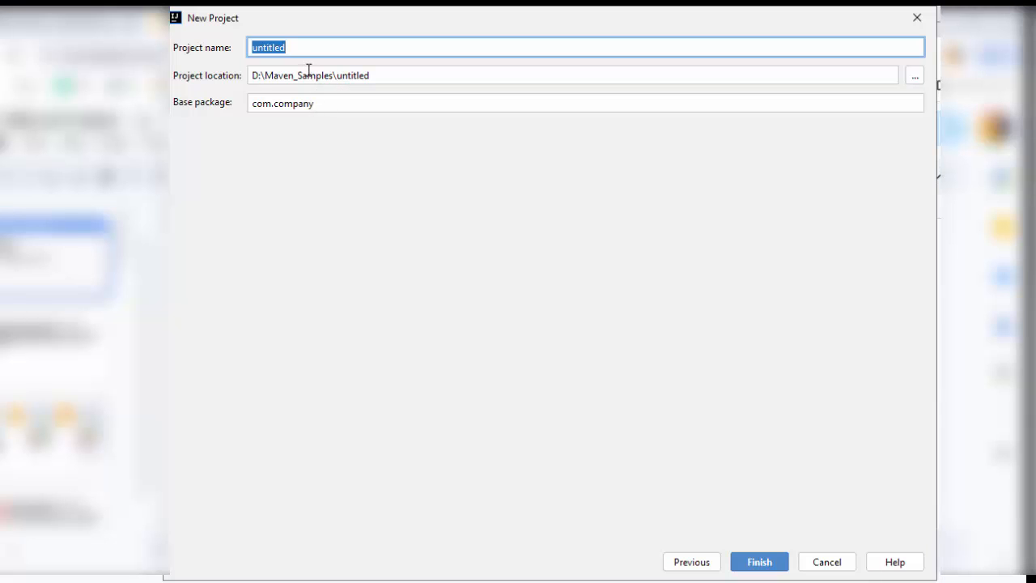
type("test-project-1")
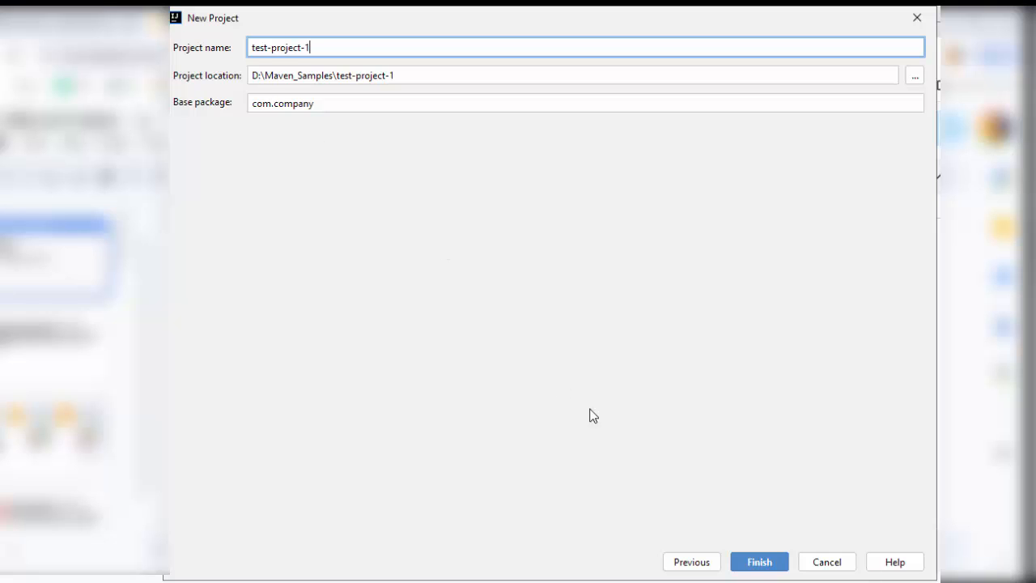
left_click(761, 561)
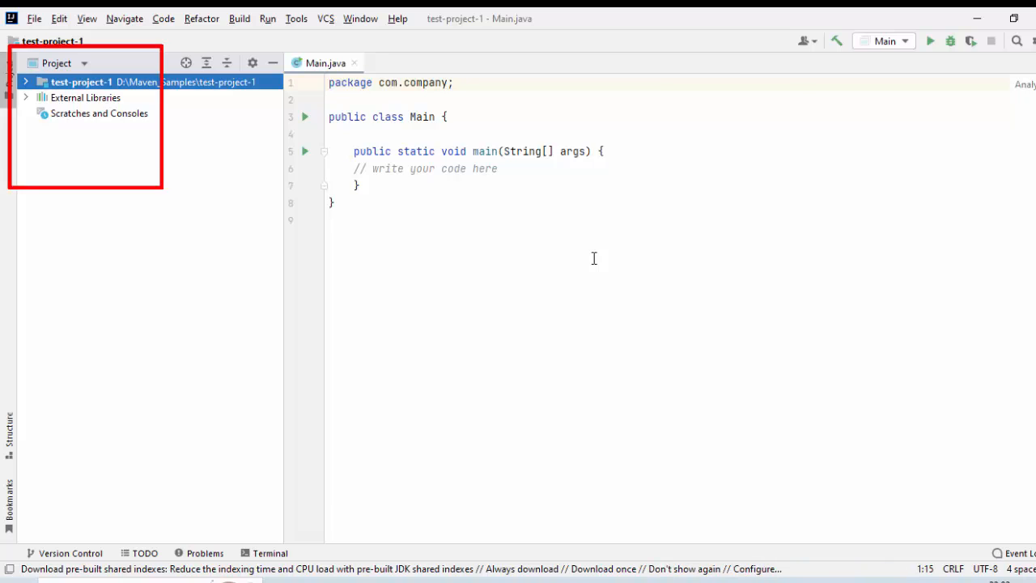
Add System.out.println("Hello World"); inside main using the sout completion
left_click(26, 81)
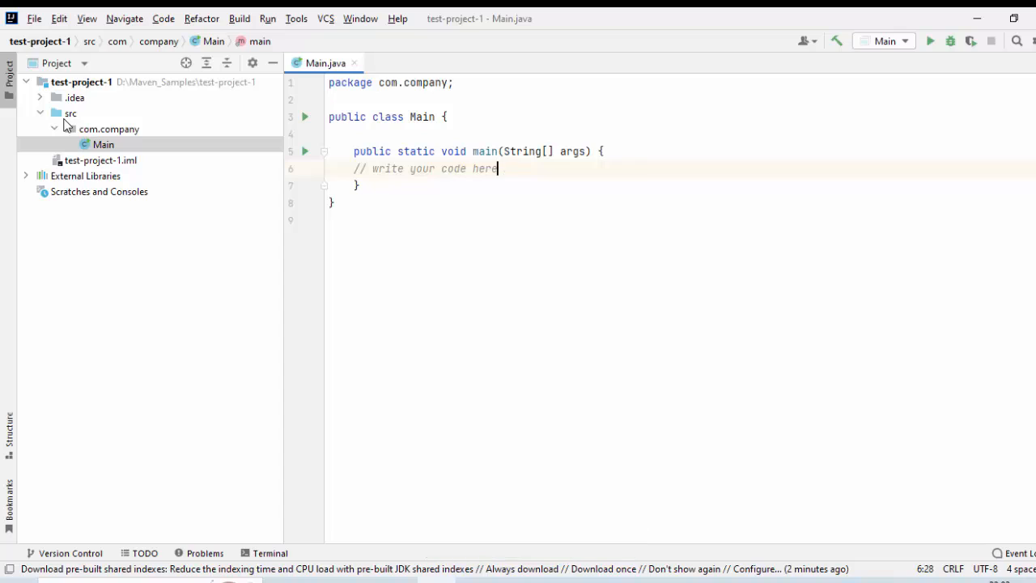
key("Enter")
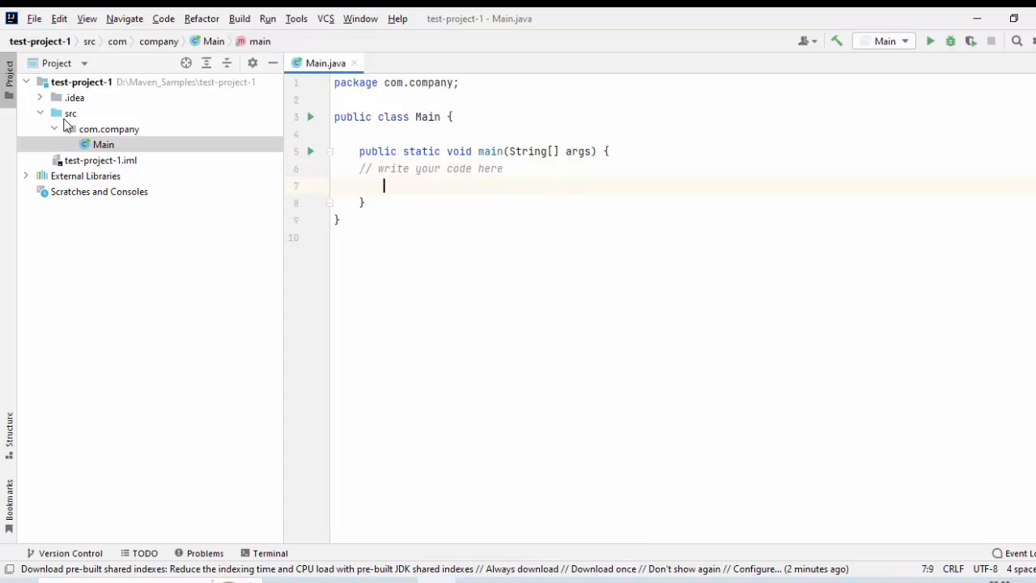
type("so")
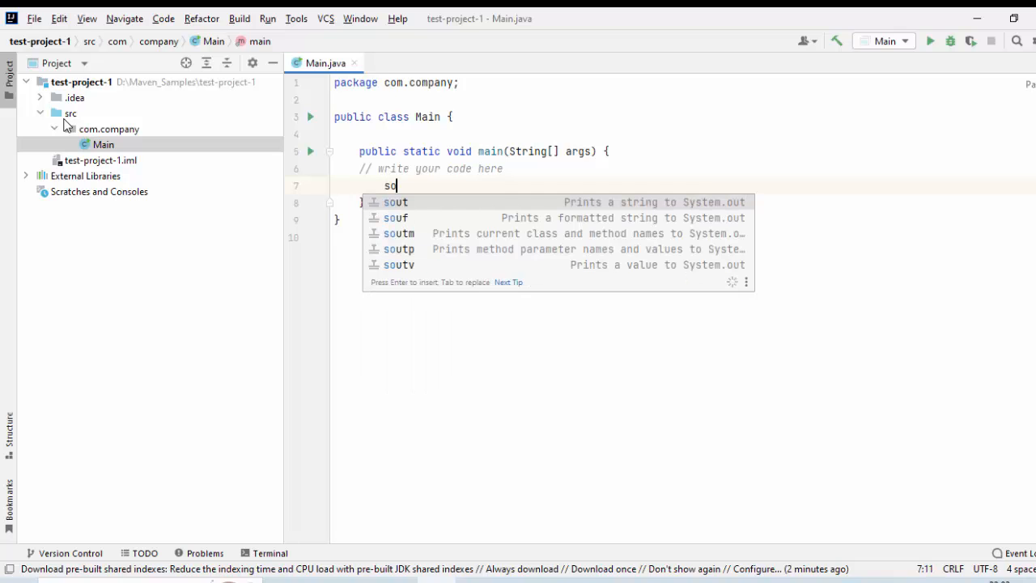
type("ut")
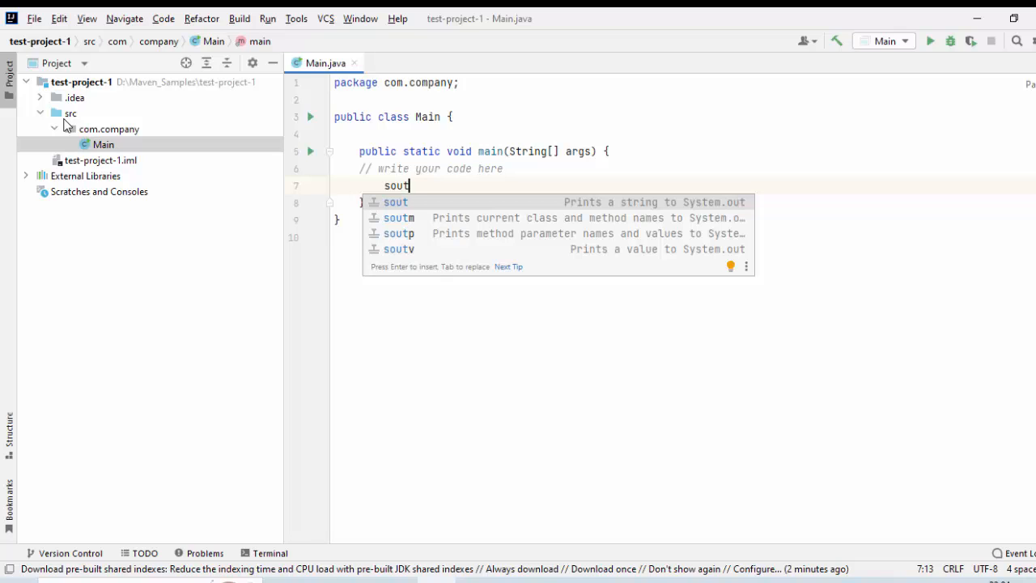
key("Enter")
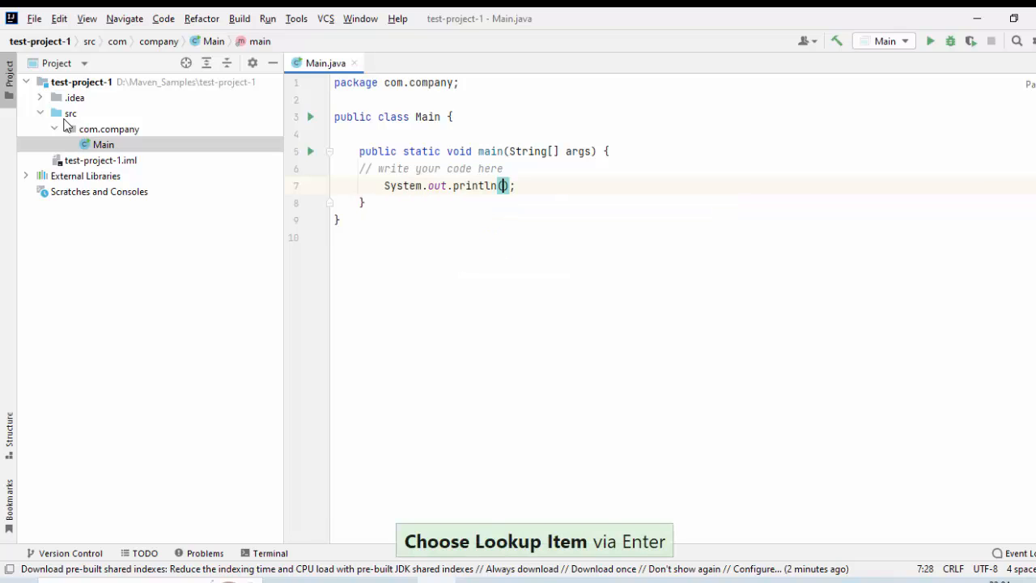
type("\"Hello W")
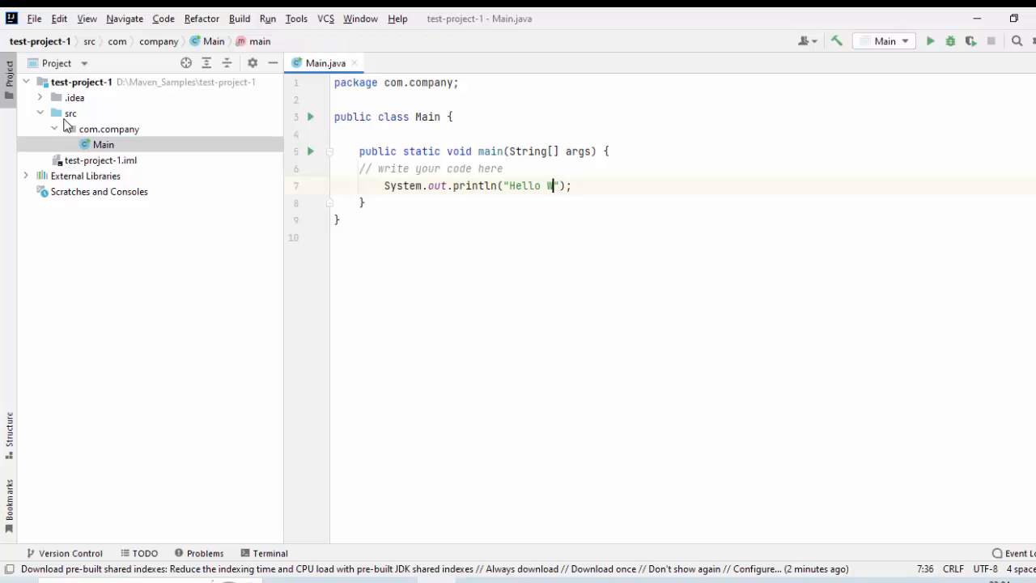
type("orld")
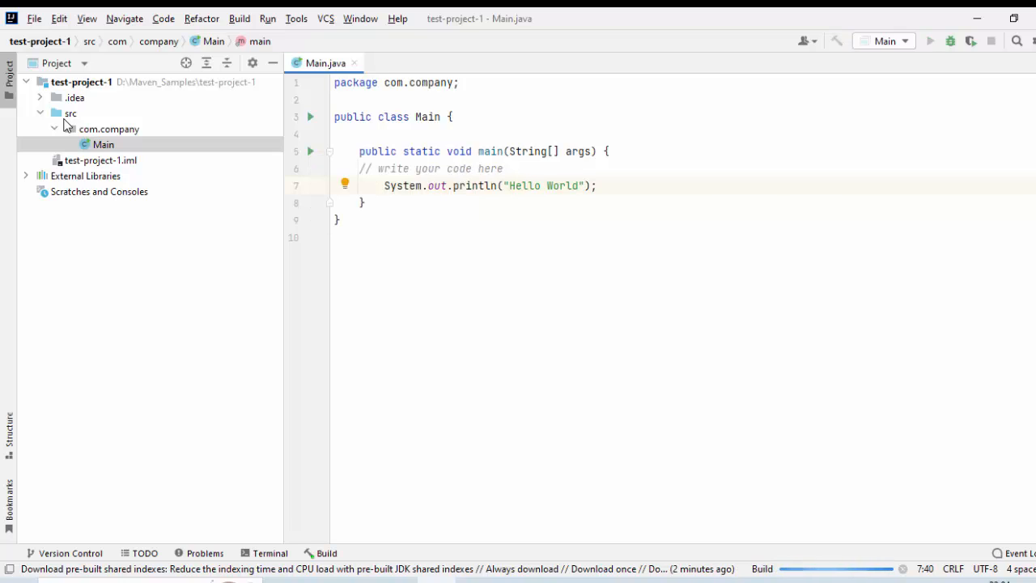
Run Main so the console prints Hello World and exits with code 0
left_click(929, 40)
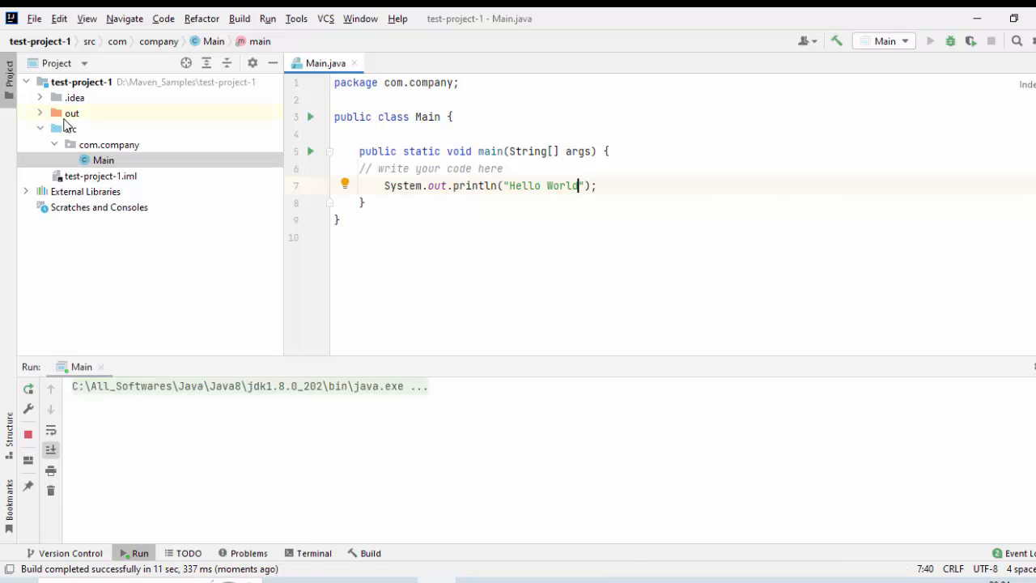
left_click(929, 40)
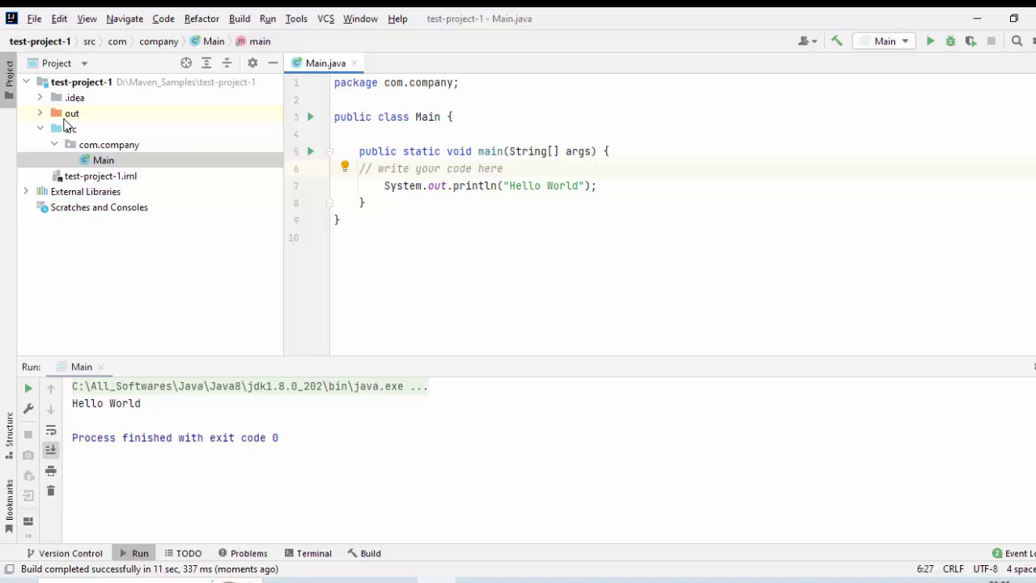
right_click(486, 169)
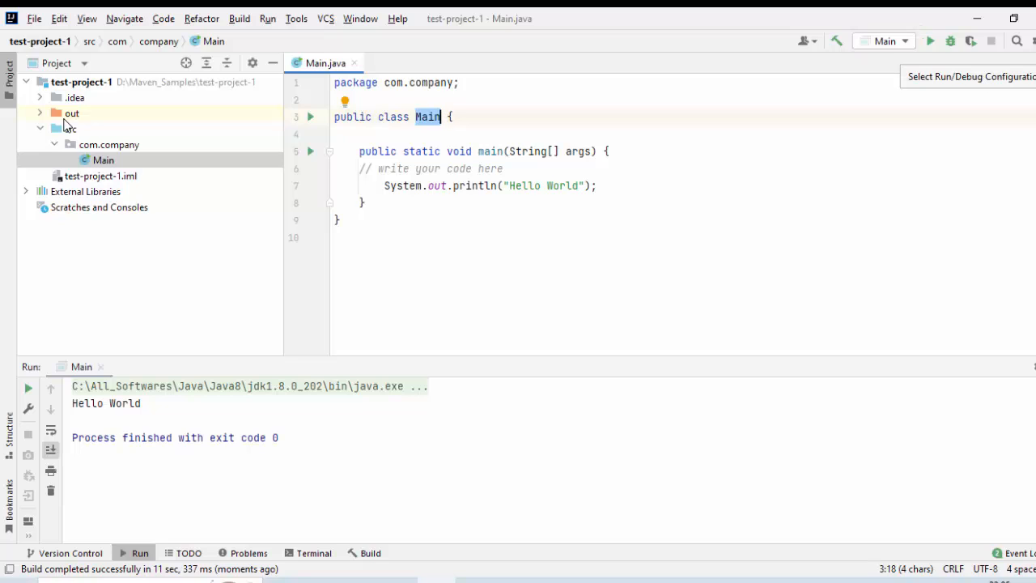
Rename the Main run configuration to MainRunConfig via Edit Configurations
left_click(884, 41)
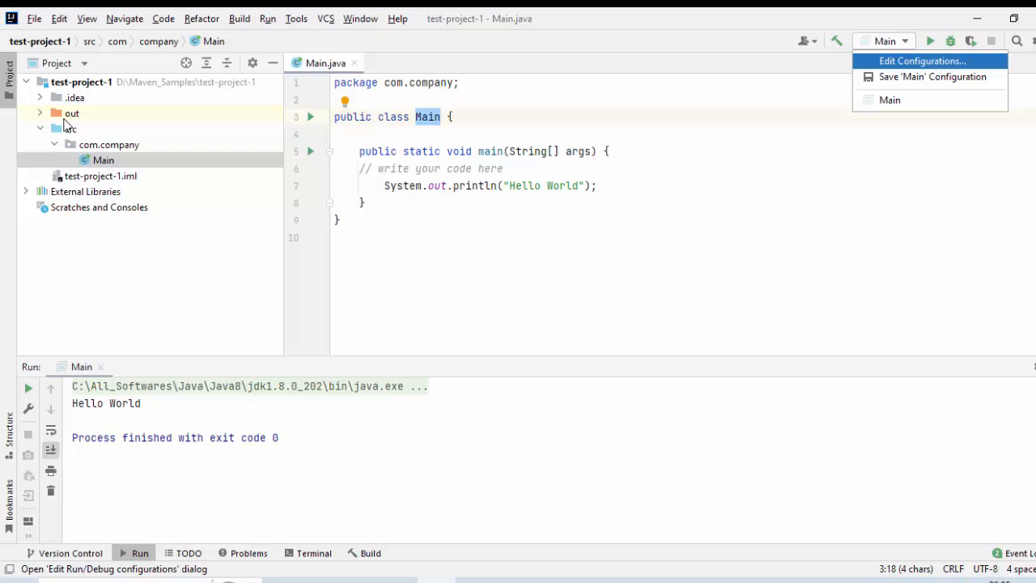
left_click(924, 62)
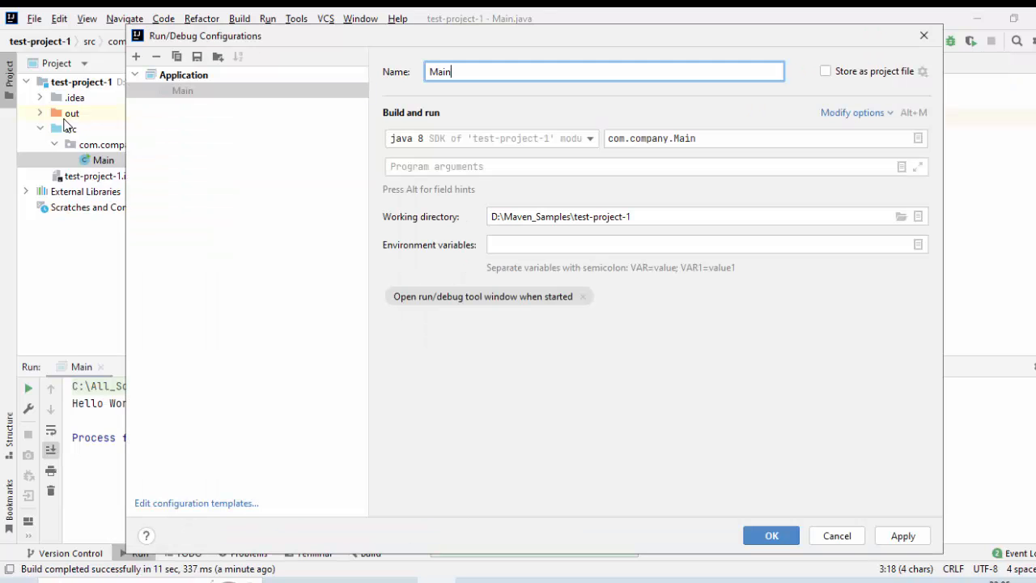
type("_")
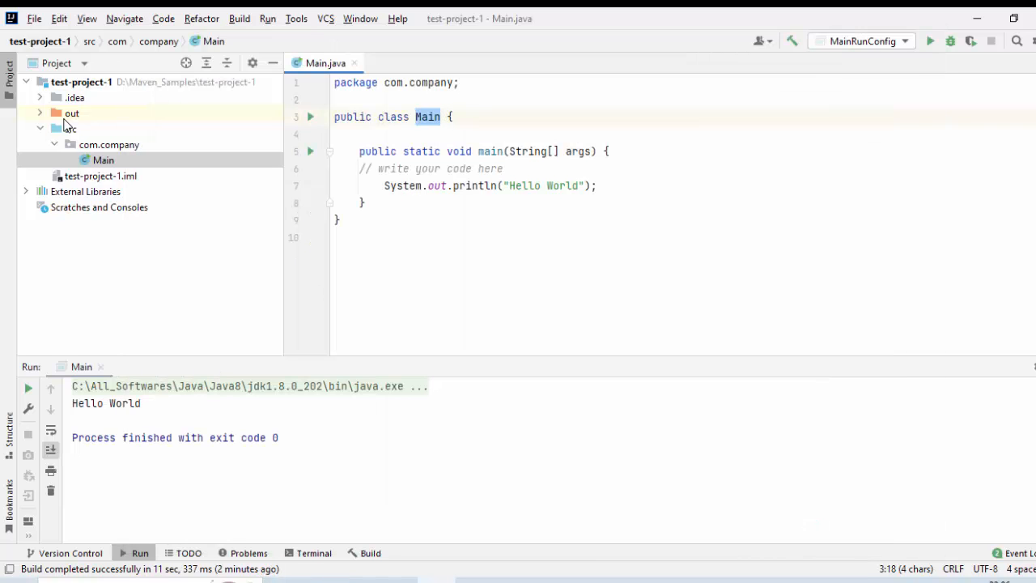
mouse_move(929, 41)
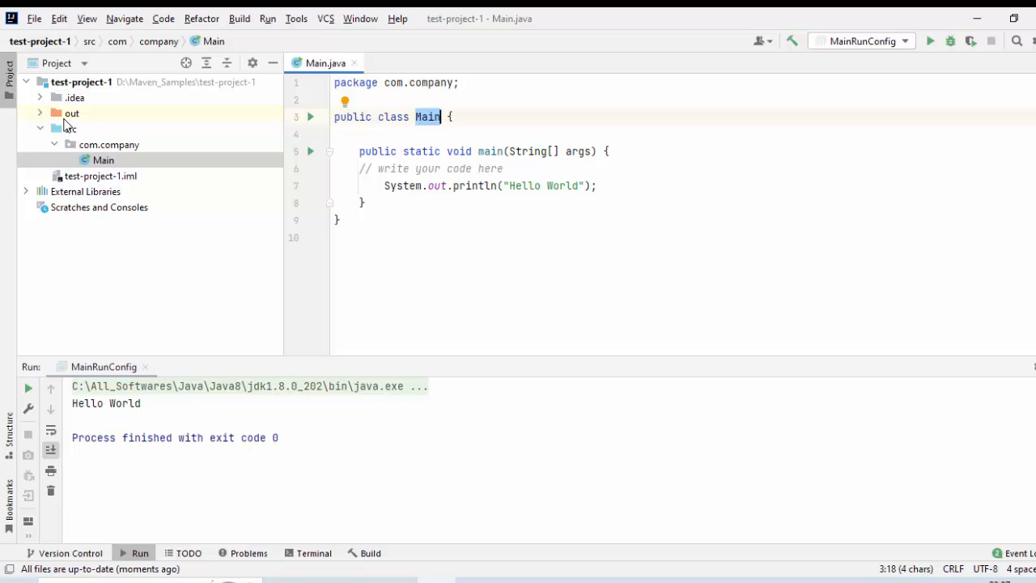
Create a plain Java project named test-project-2 and open it in this window
left_click(34, 19)
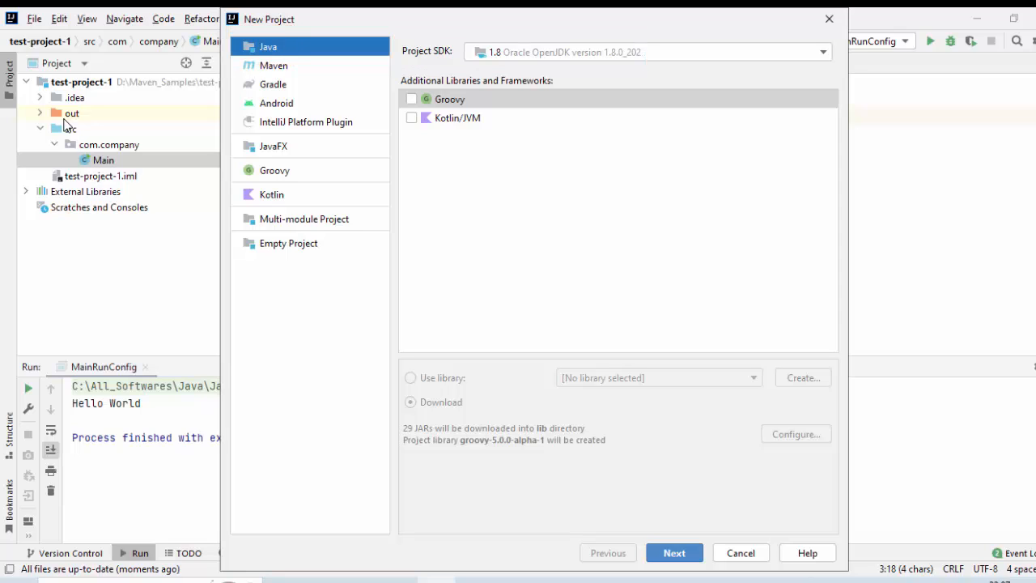
left_click(675, 552)
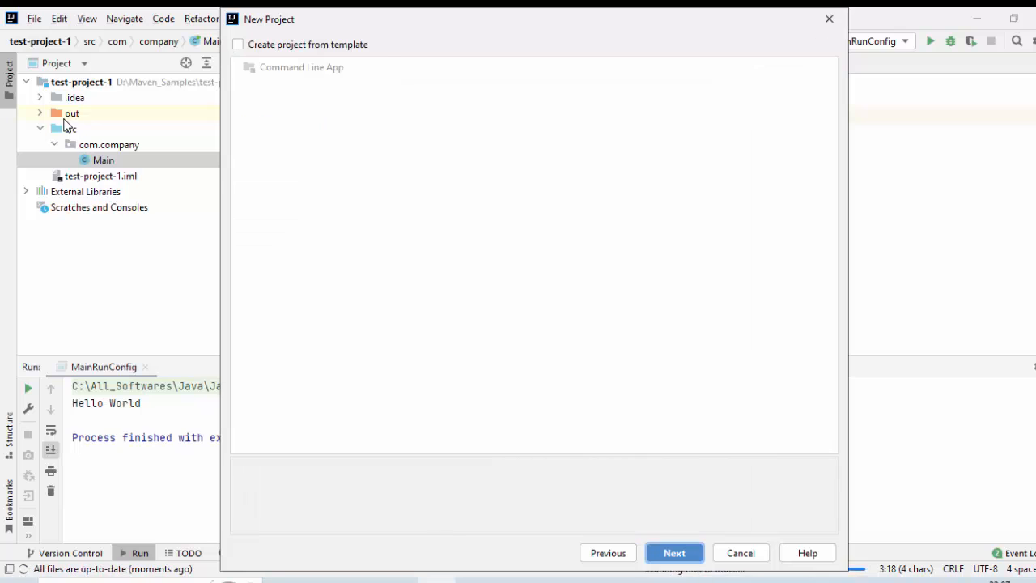
left_click(675, 552)
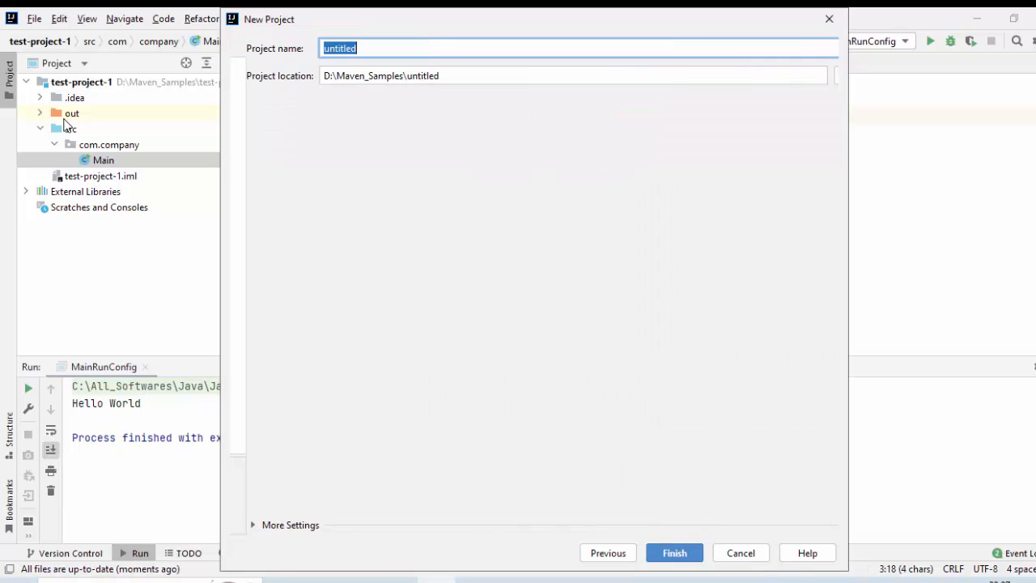
type("test-project-2")
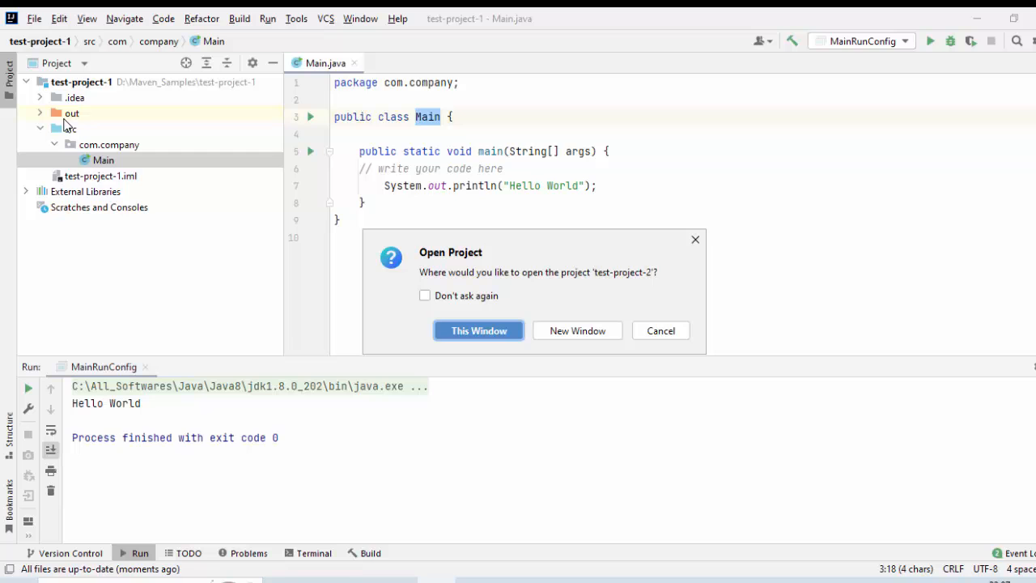
left_click(479, 330)
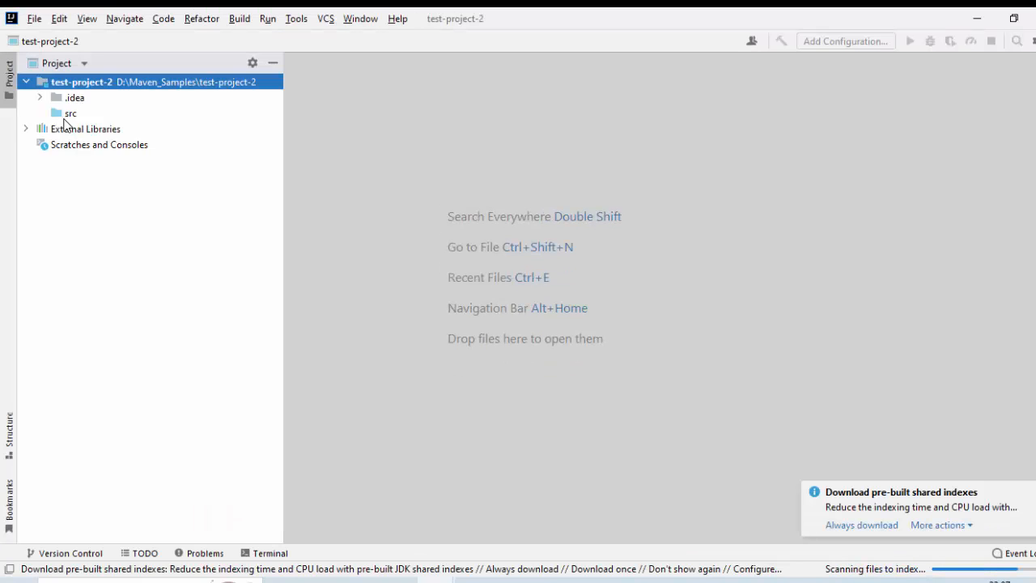
Create package com.example under src, then a new Java class Test inside it
left_click(68, 113)
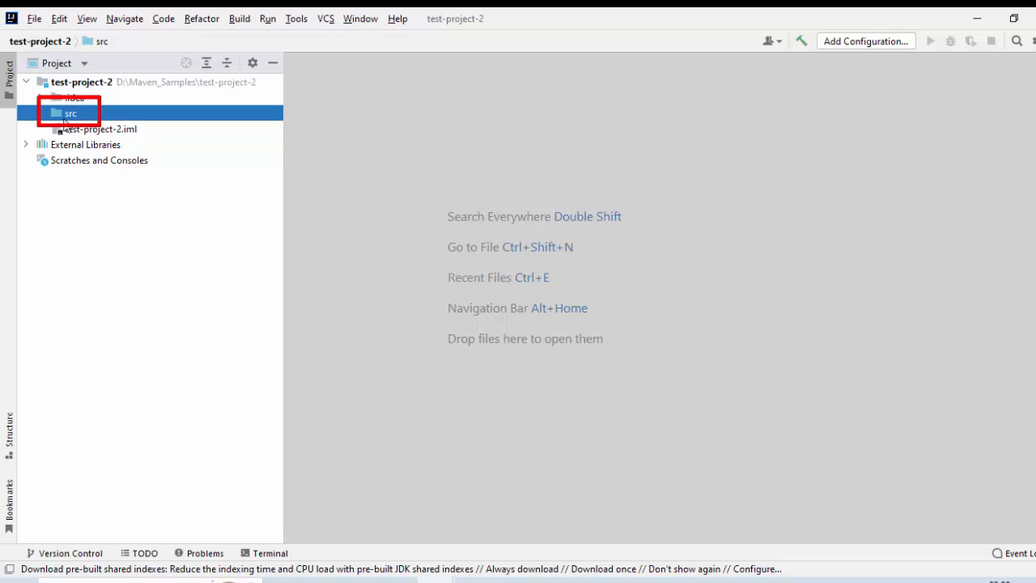
right_click(72, 113)
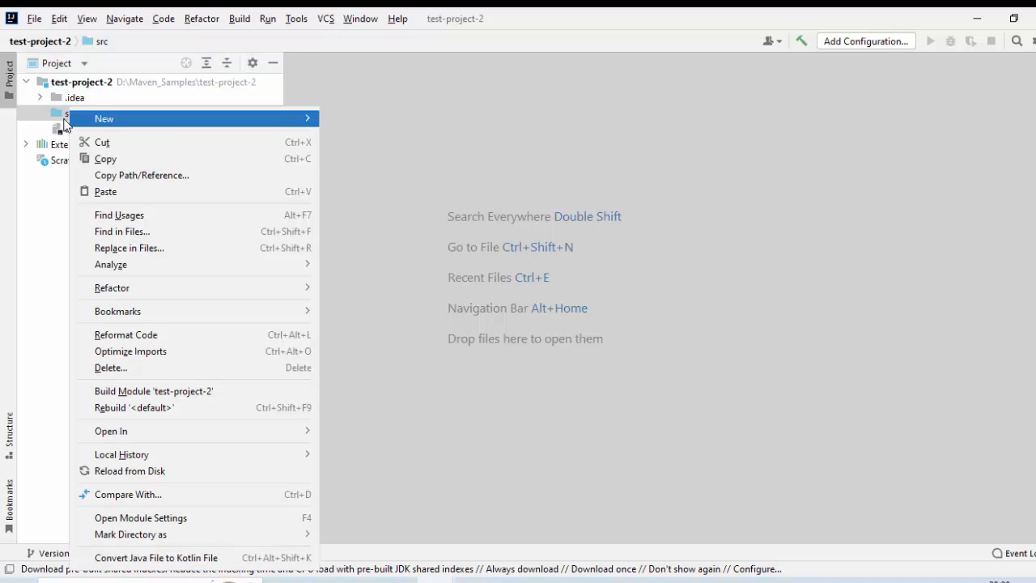
left_click(104, 118)
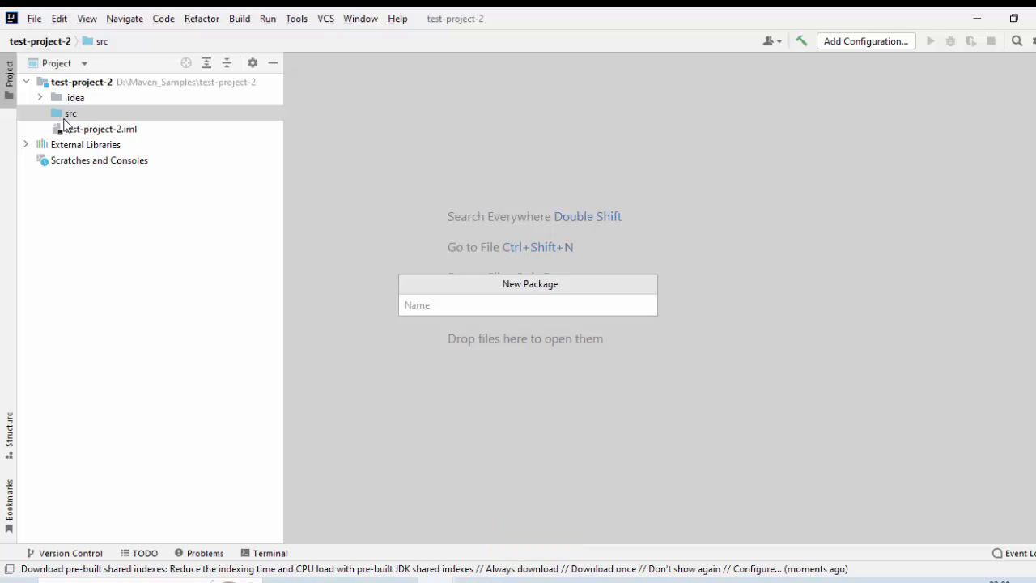
type("com.example")
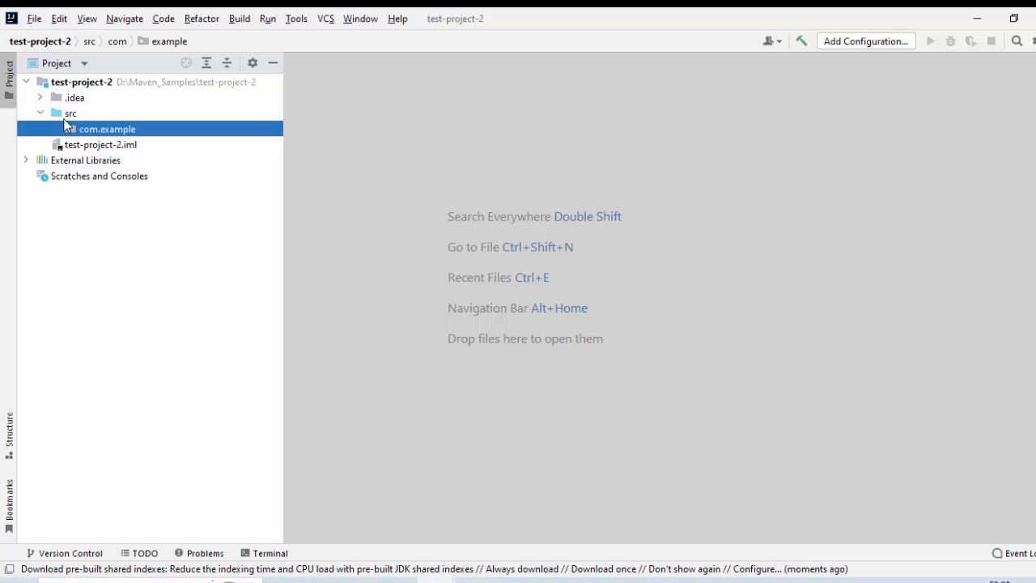
right_click(106, 129)
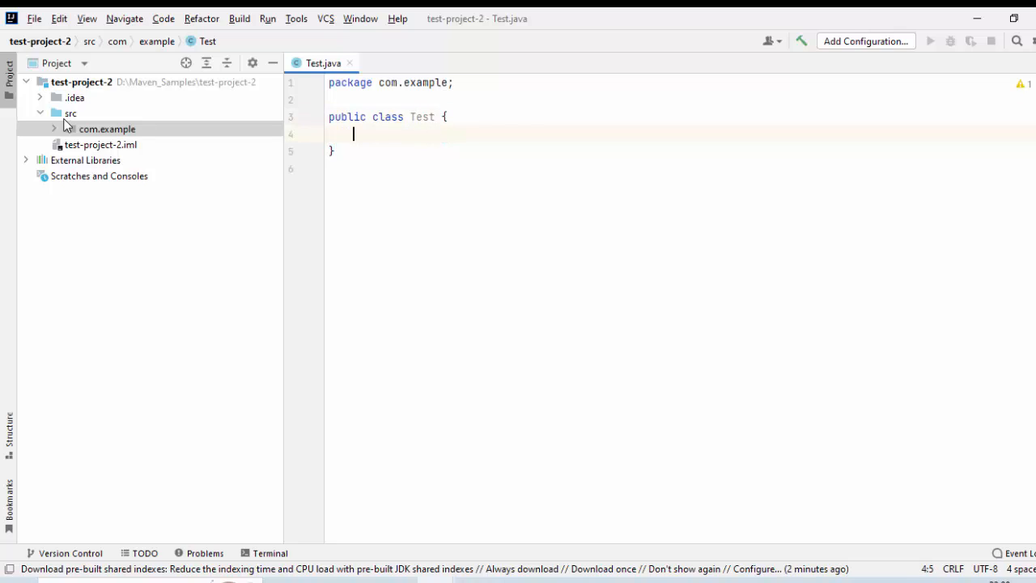
Give Test a main method printing "Hello World " via main/sout completions and run Test.main()
type("main")
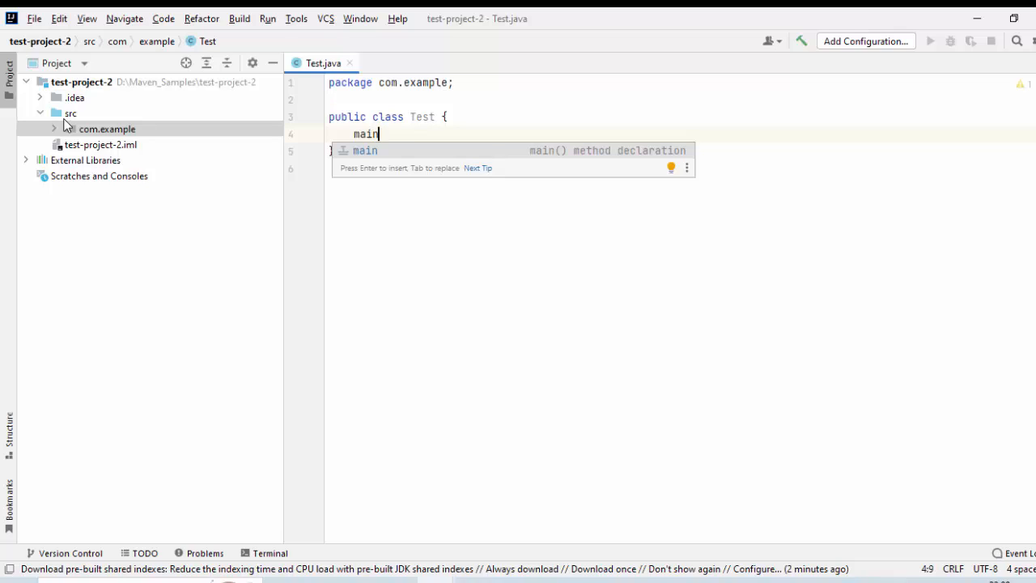
key("Enter")
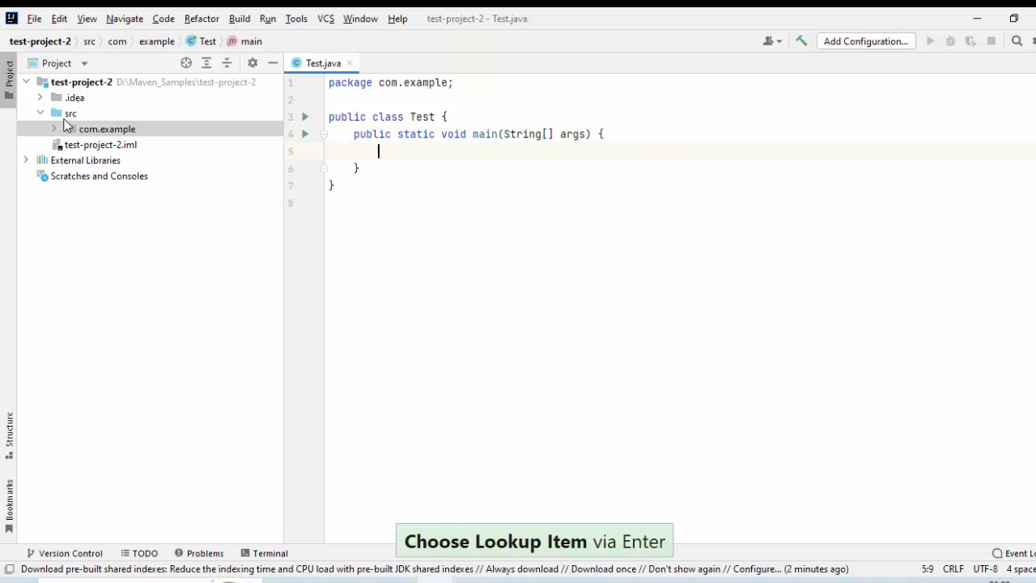
type("so")
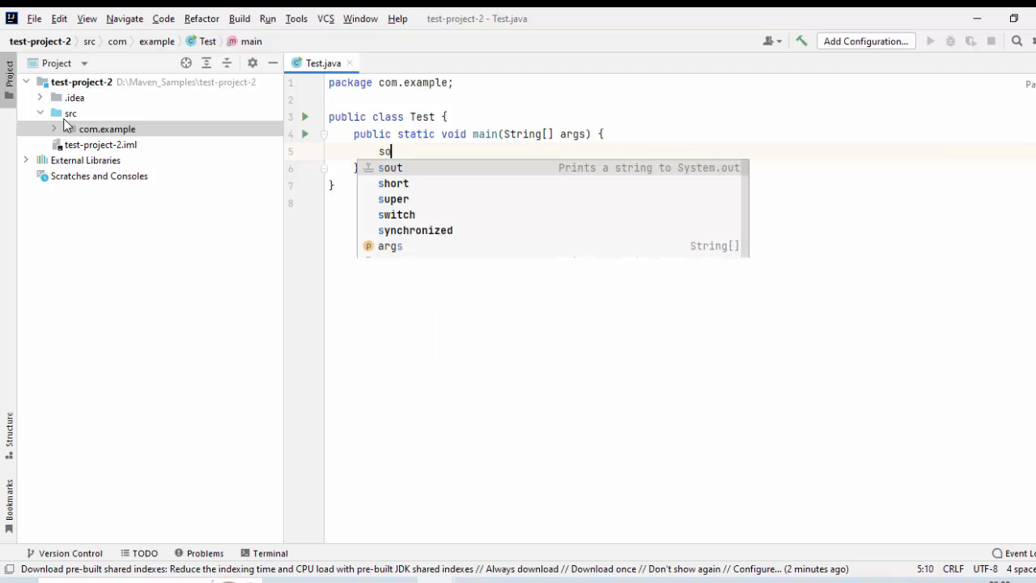
type("ut")
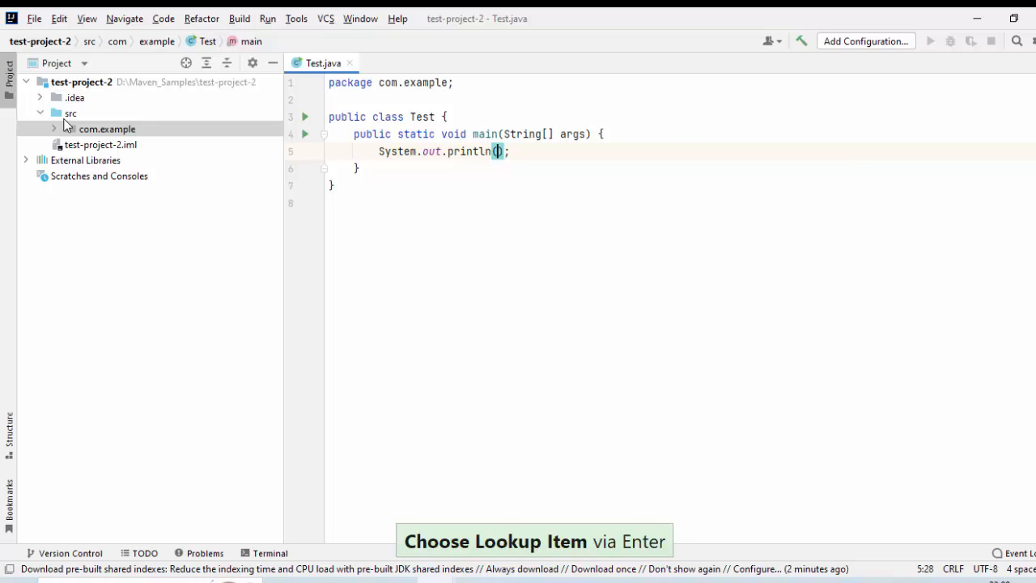
type("\"Hello World \"")
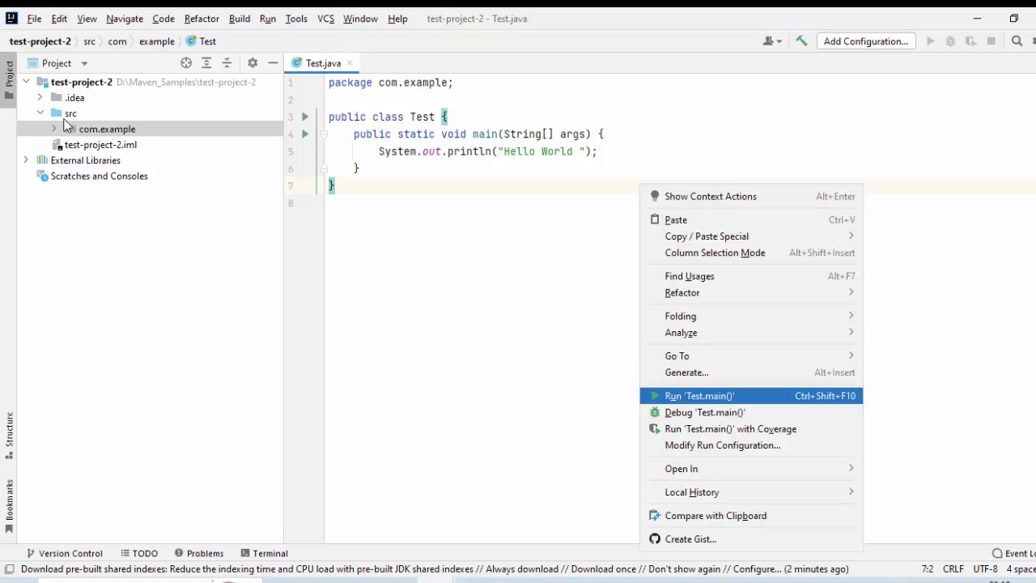
left_click(699, 395)
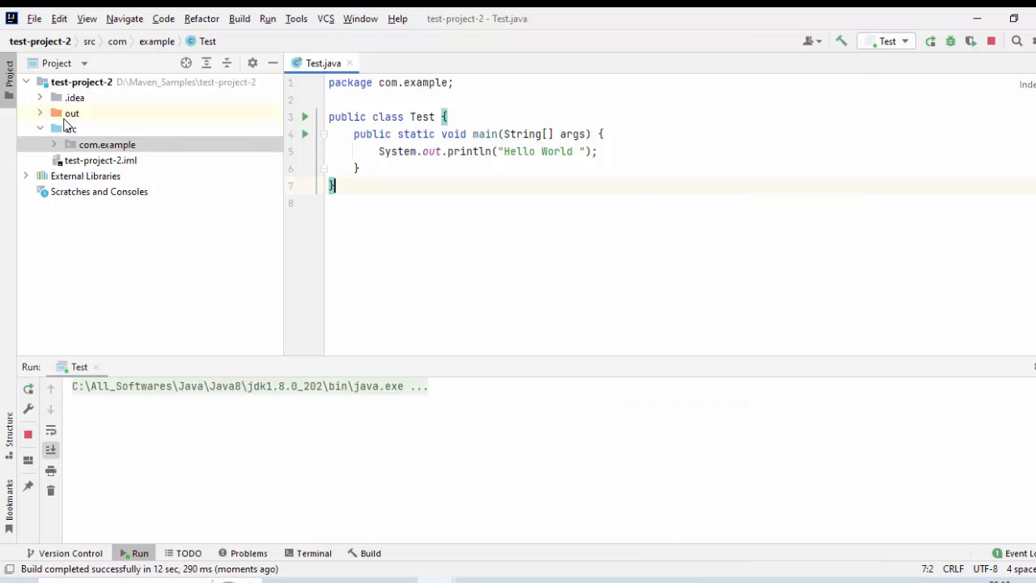